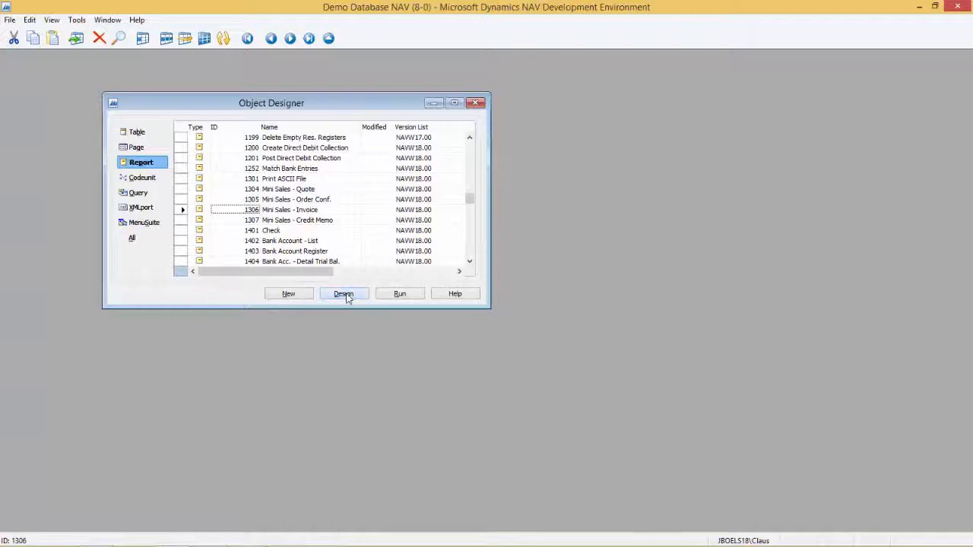
# - Export report 1306's Word layout to the desktop as Default.docx and open it in Word
pyautogui.click(344, 294)
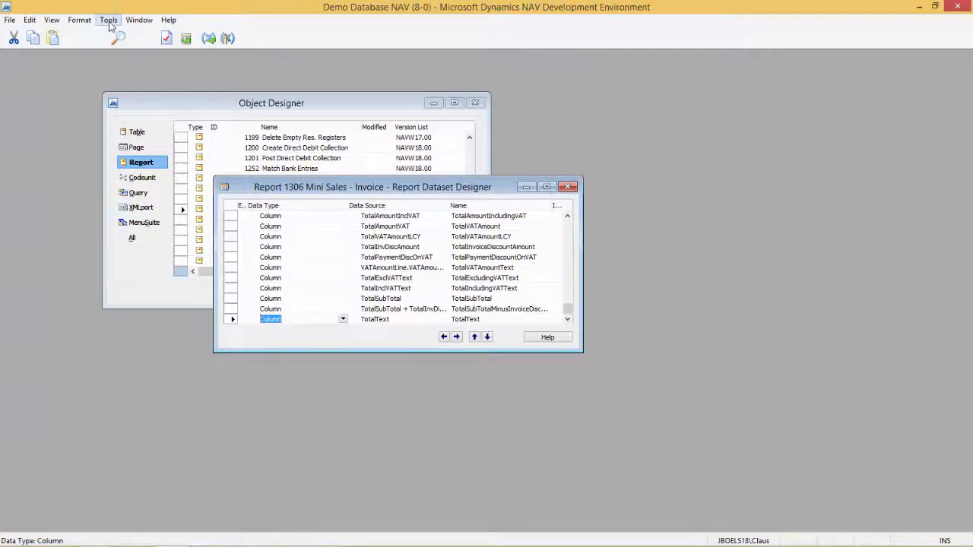
pyautogui.click(108, 20)
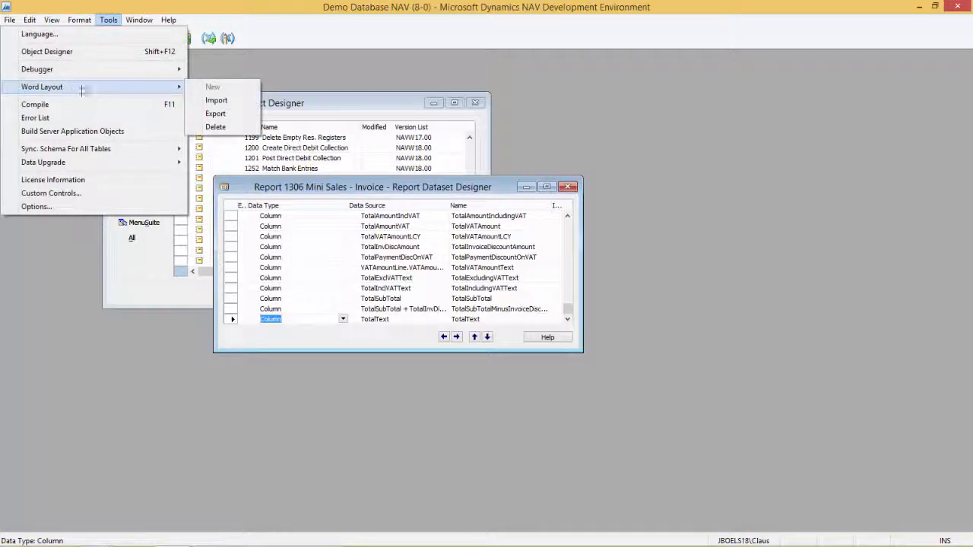
pyautogui.click(216, 113)
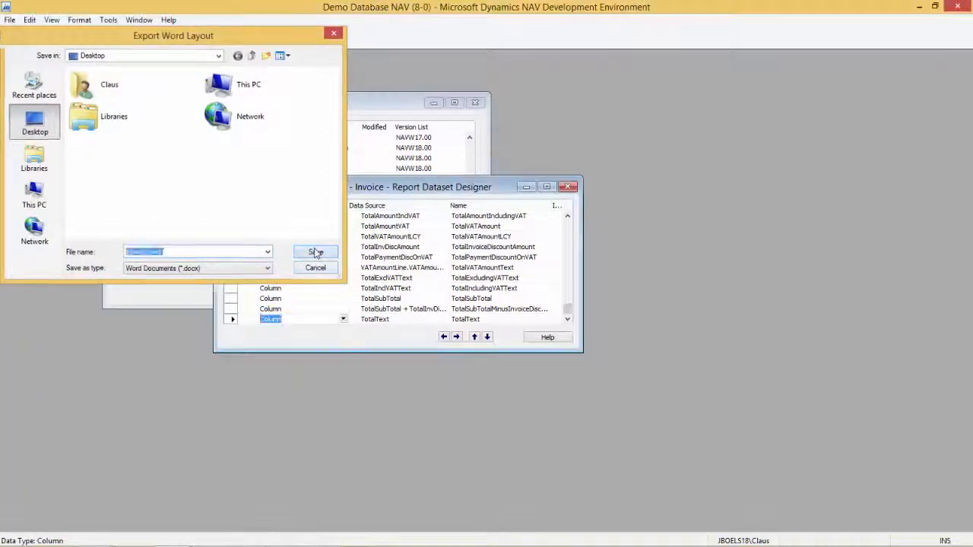
pyautogui.click(315, 252)
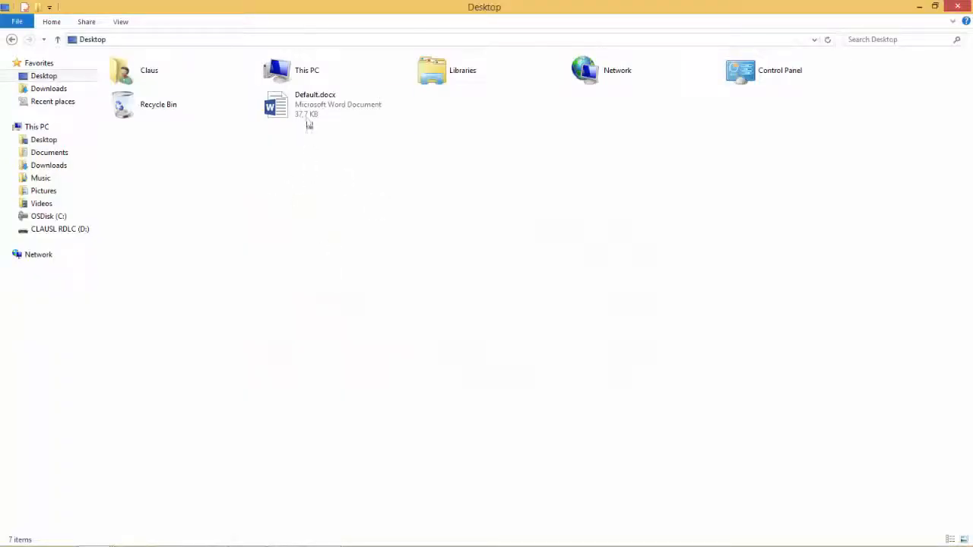
pyautogui.doubleClick(314, 104)
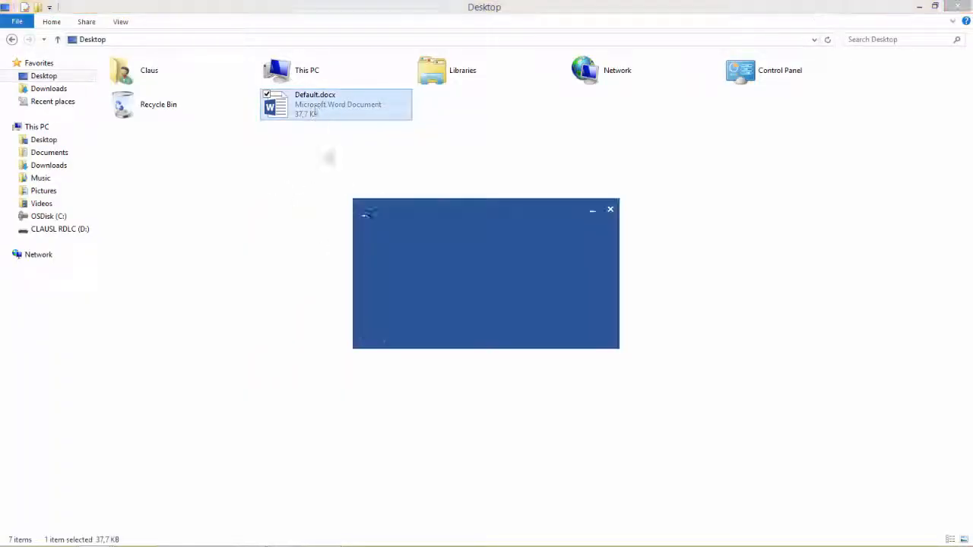
pyautogui.doubleClick(335, 104)
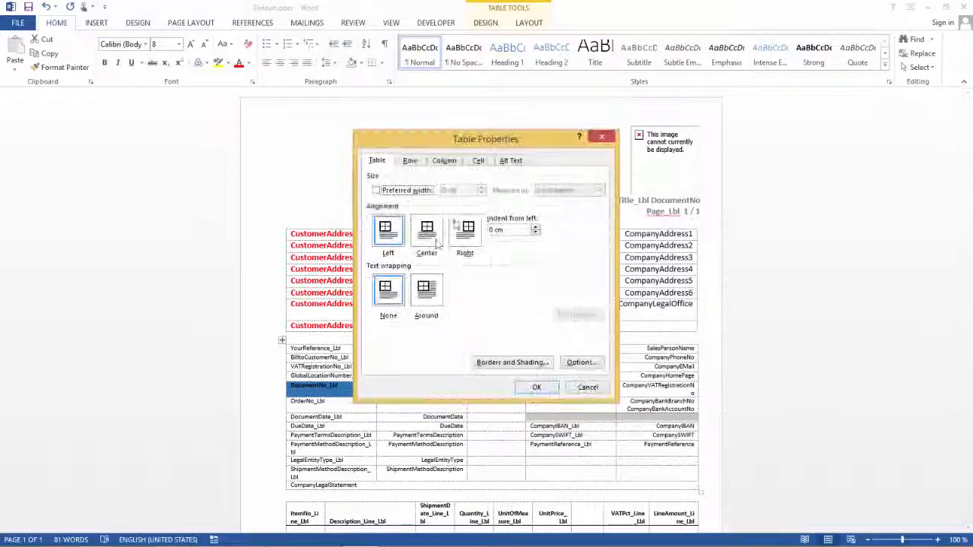
# - Shade the grey header-table row above CompanyIBAN orange via Borders and Shading
pyautogui.click(512, 362)
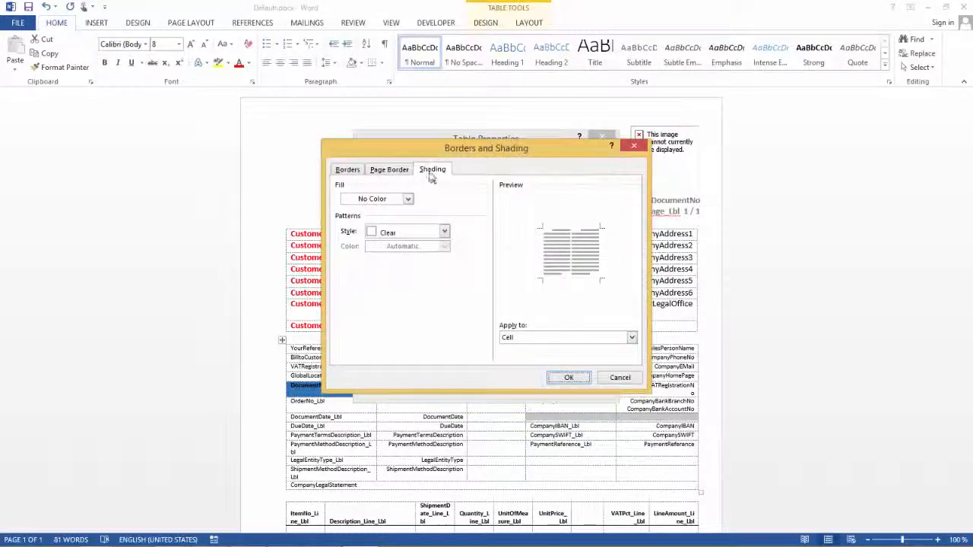
pyautogui.click(372, 198)
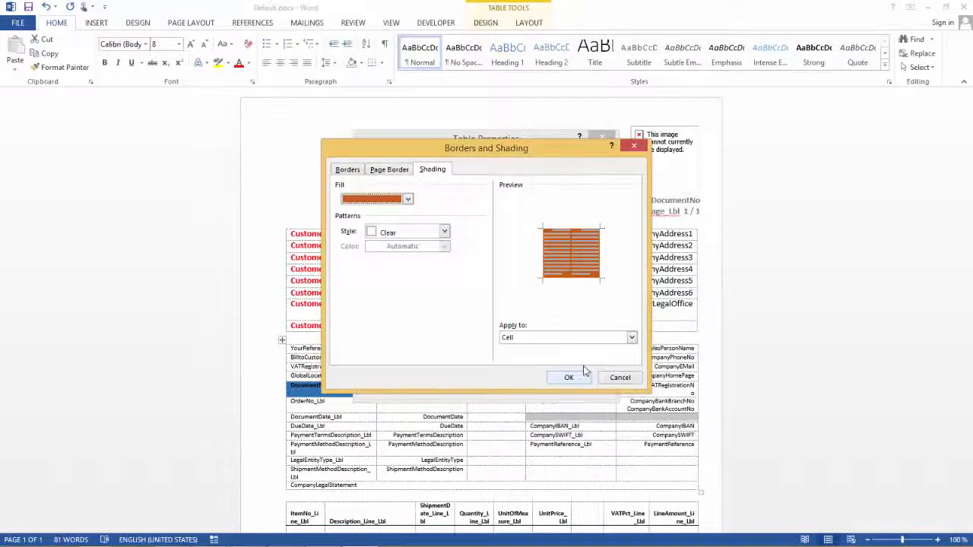
pyautogui.click(568, 378)
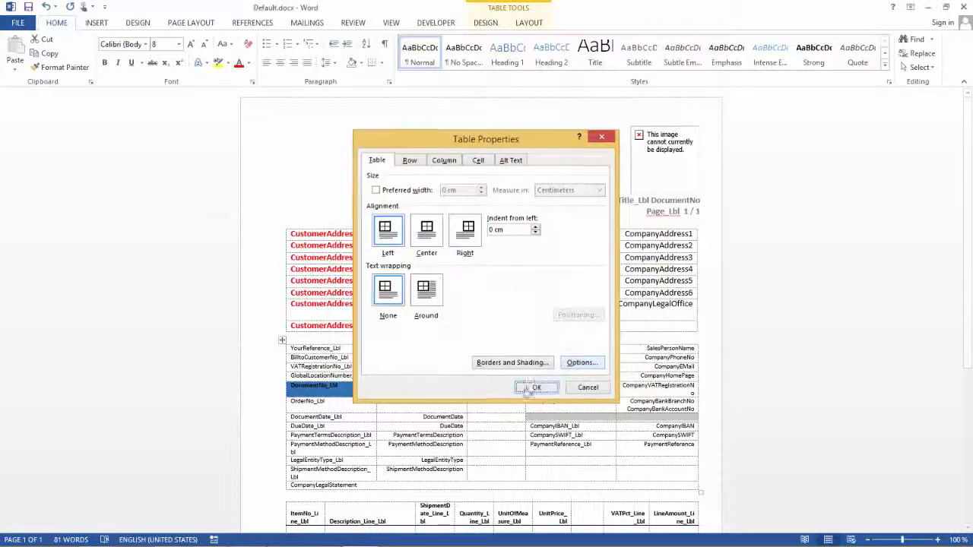
pyautogui.click(536, 387)
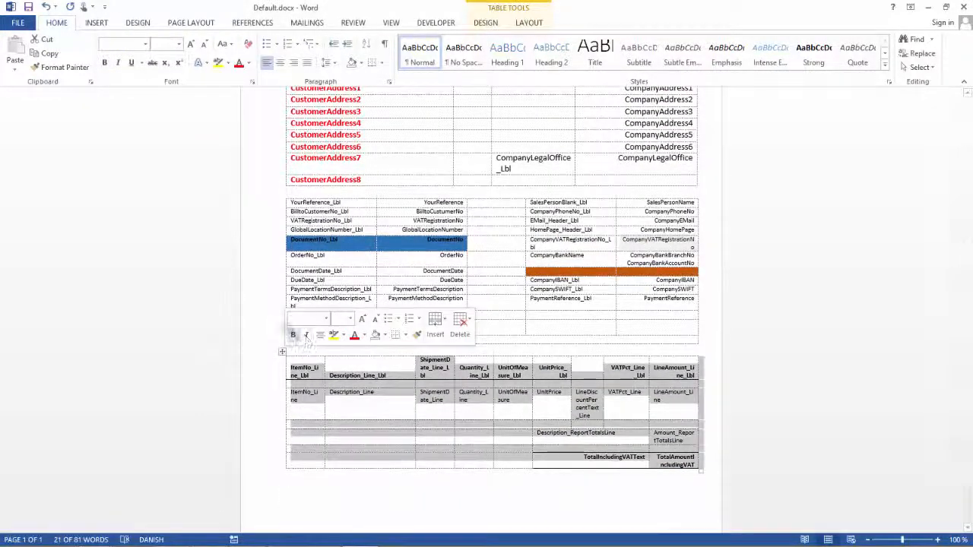
# - Give the invoice lines table an orange table style, then close Word saving Default.docx
pyautogui.click(486, 22)
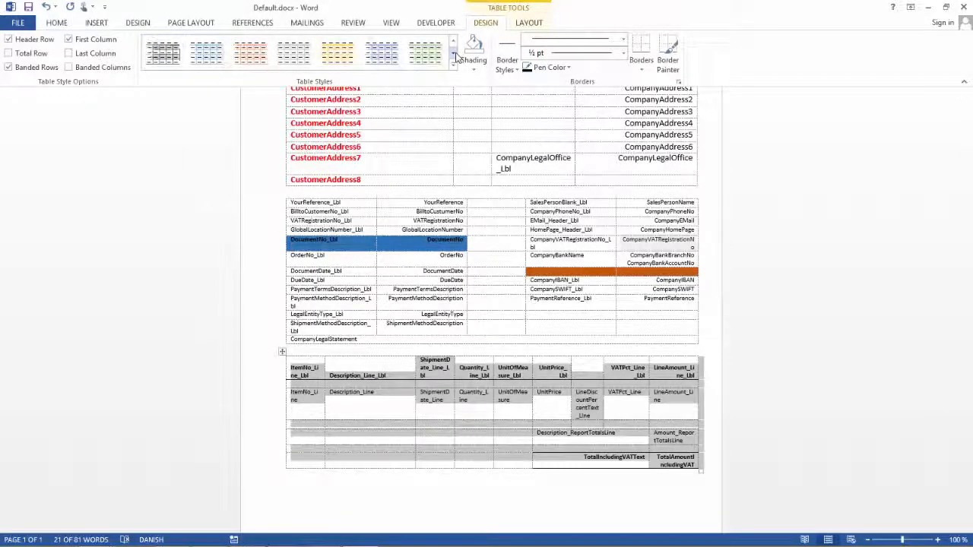
pyautogui.click(250, 52)
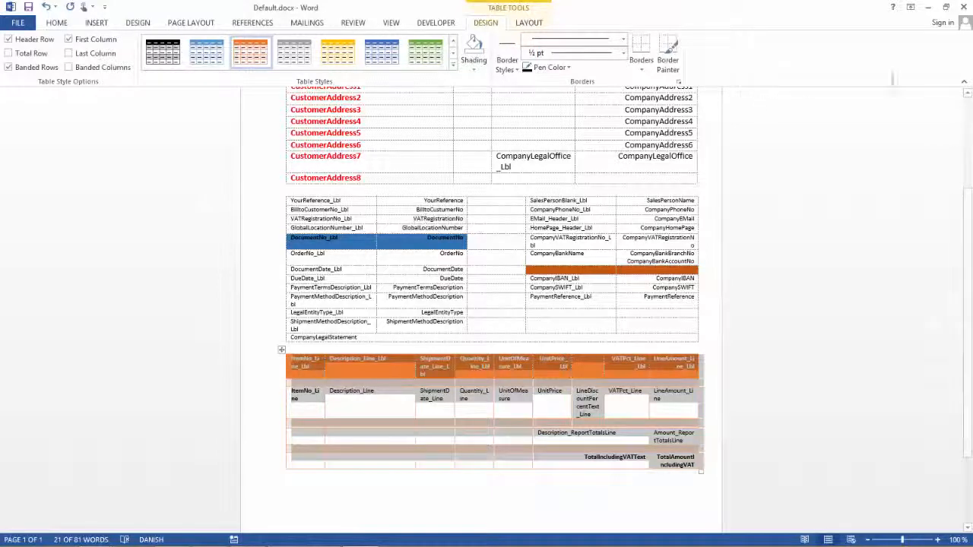
pyautogui.click(964, 7)
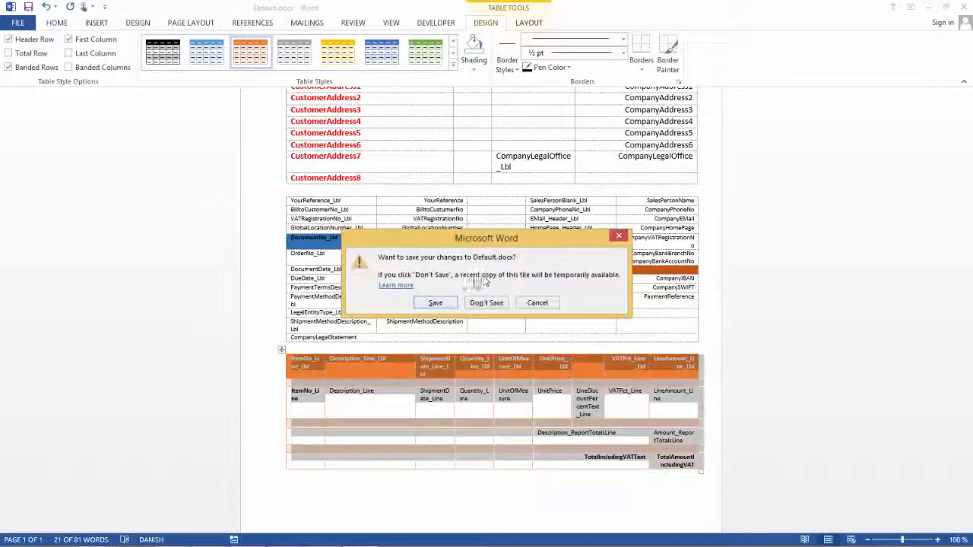
pyautogui.click(435, 302)
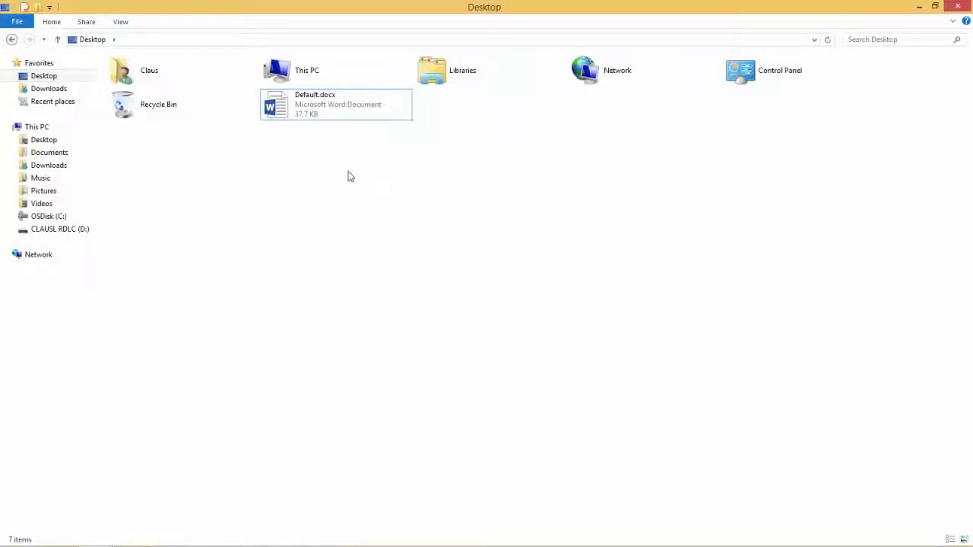
pyautogui.moveTo(348, 171)
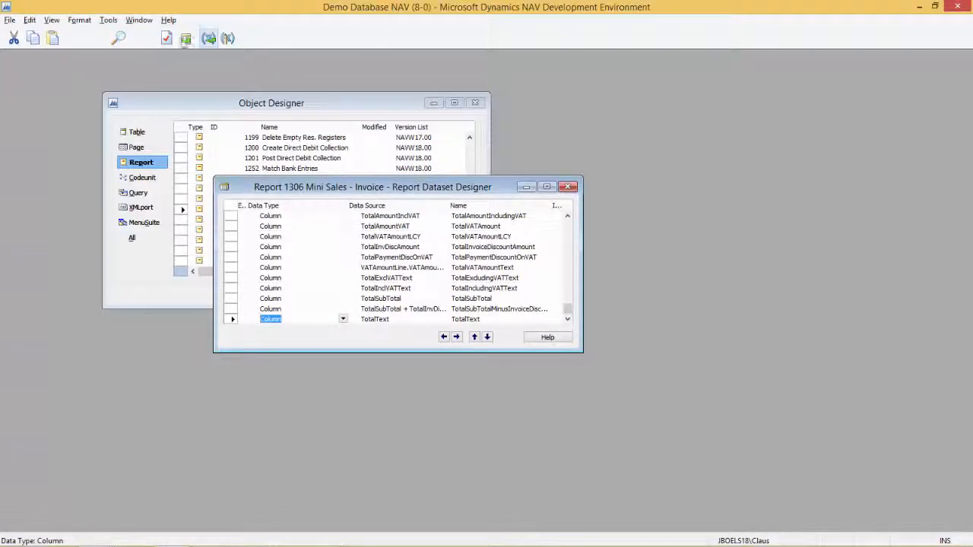
# - Import the edited Default.docx from the desktop as report 1306's Word layout
pyautogui.click(108, 19)
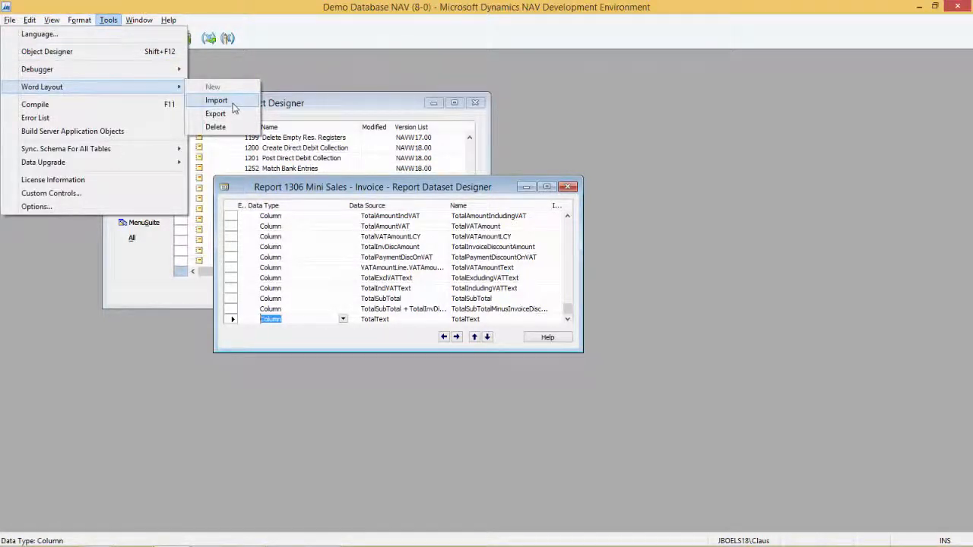
pyautogui.click(216, 99)
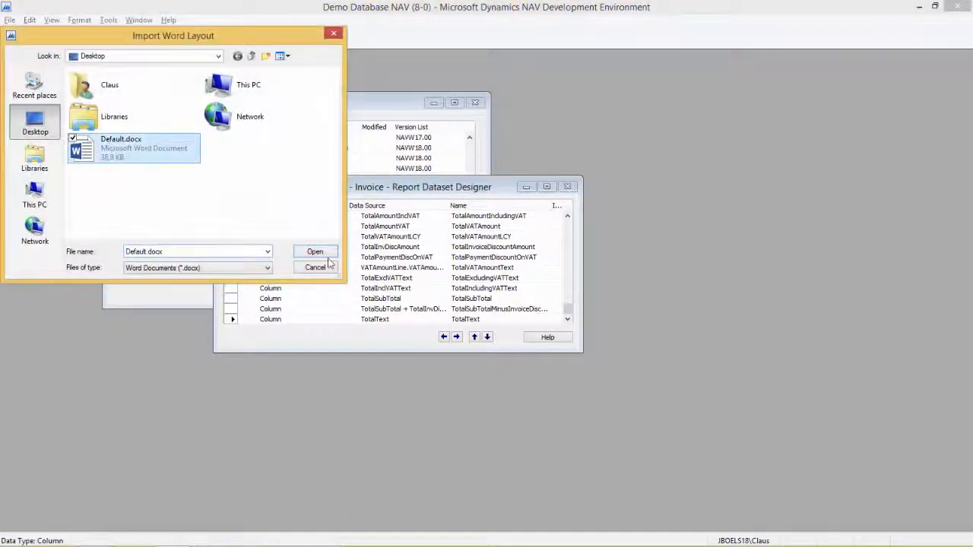
pyautogui.click(315, 251)
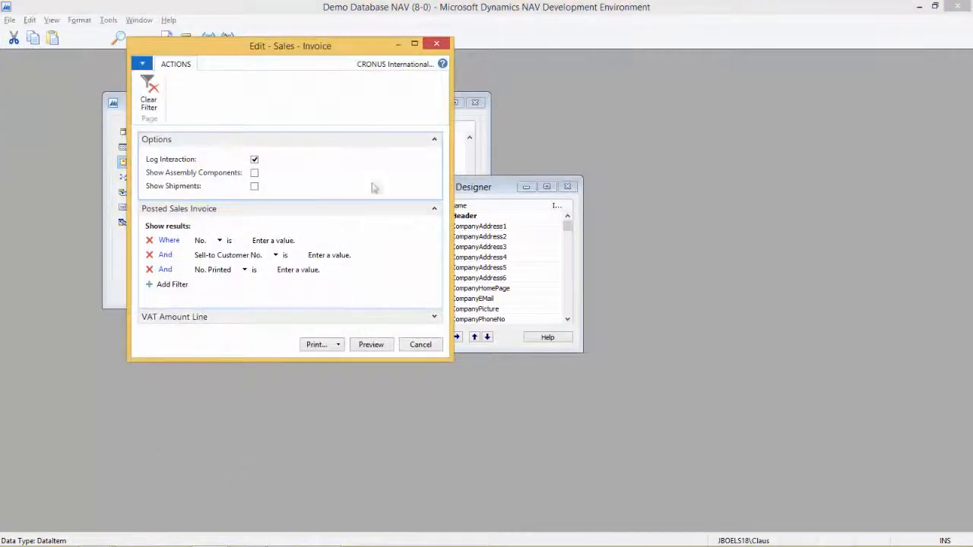
pyautogui.moveTo(361, 325)
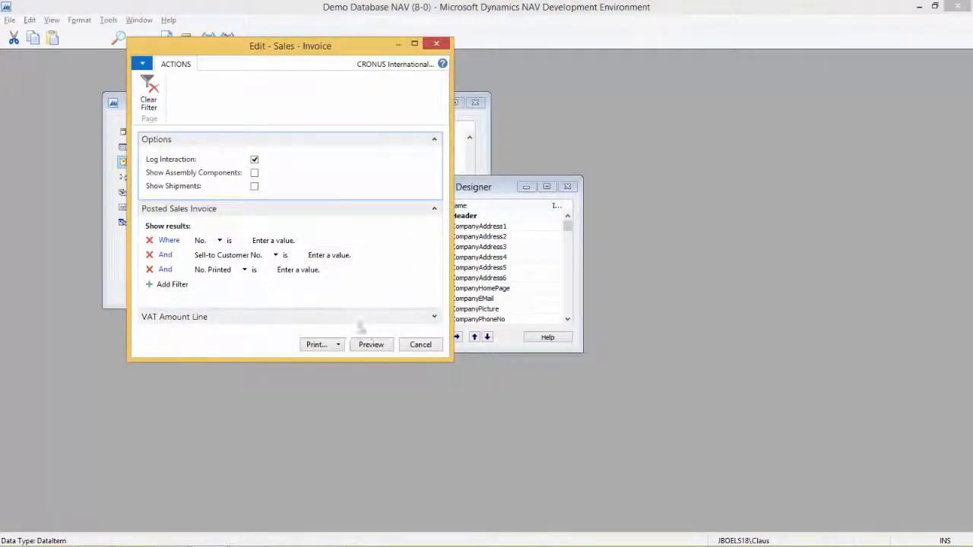
# - Preview the Mini Sales - Invoice report on screen from the request page
pyautogui.click(371, 345)
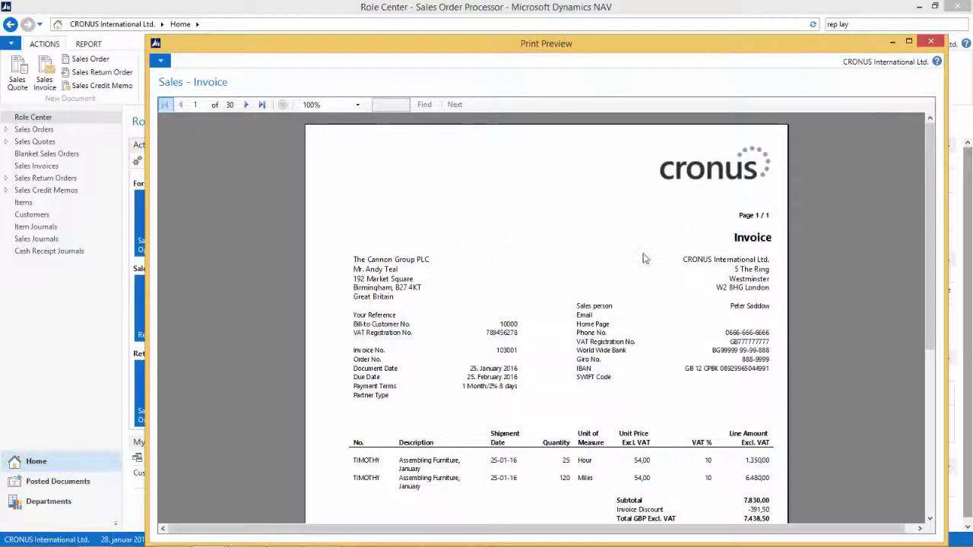
# - Close the preview, set DefaultLayout to Word in Report Properties, and save compiled
pyautogui.click(930, 41)
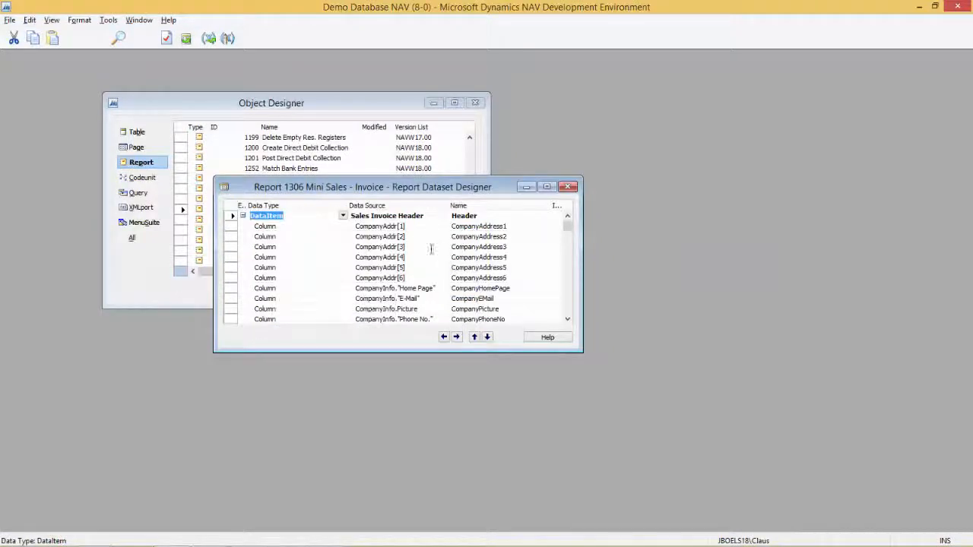
pyautogui.moveTo(309, 241)
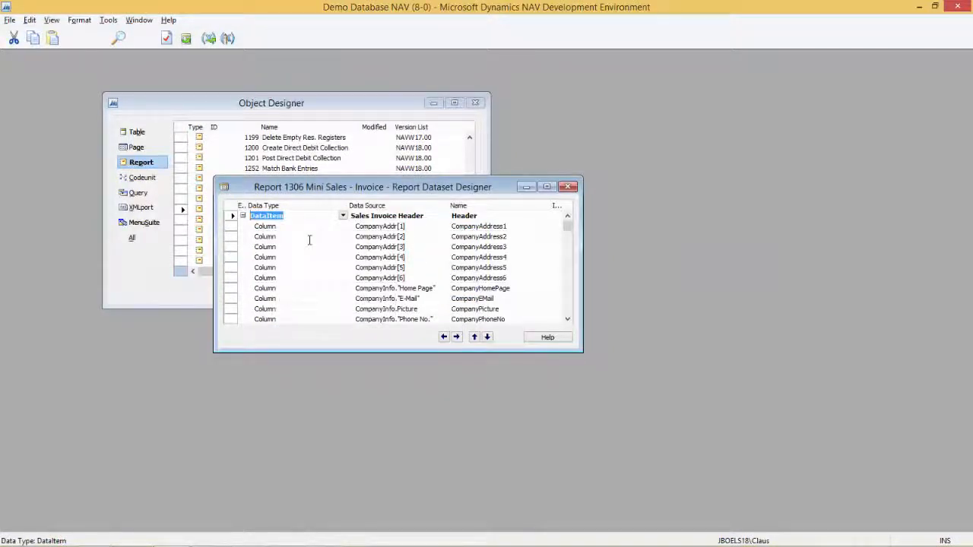
pyautogui.scroll(-3)
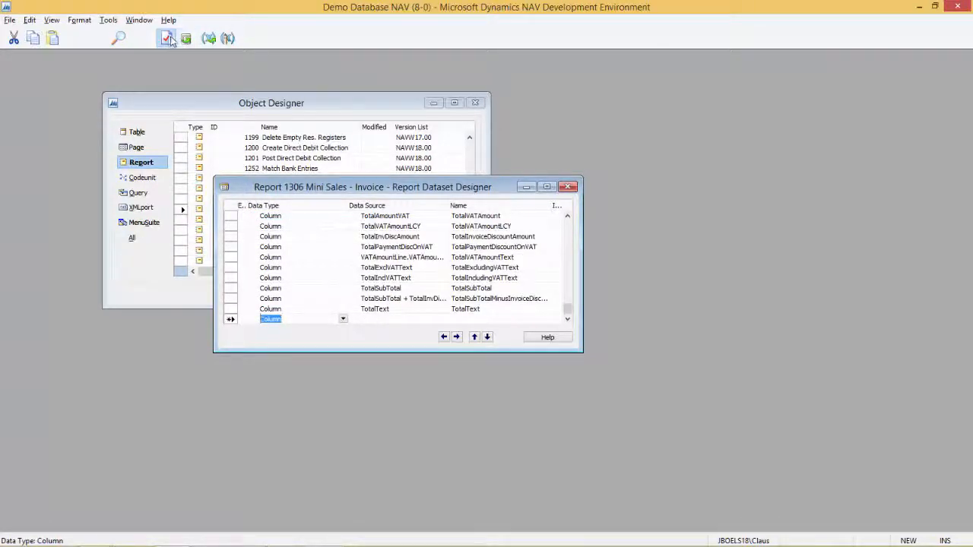
pyautogui.click(167, 38)
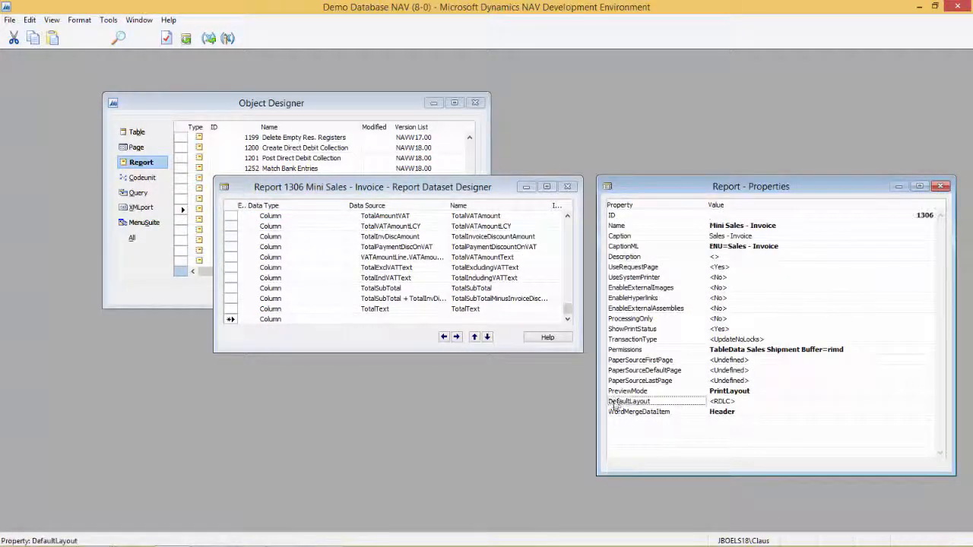
pyautogui.click(928, 401)
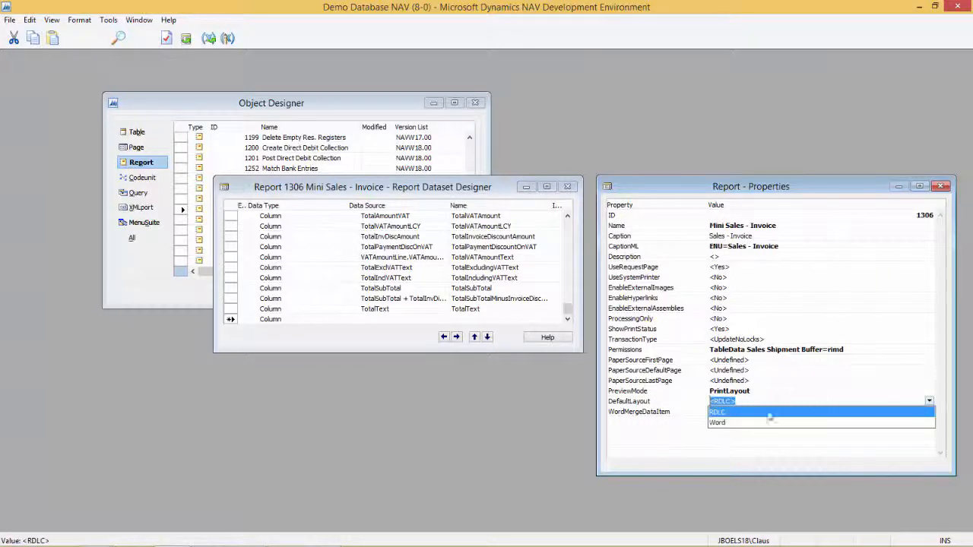
pyautogui.click(717, 422)
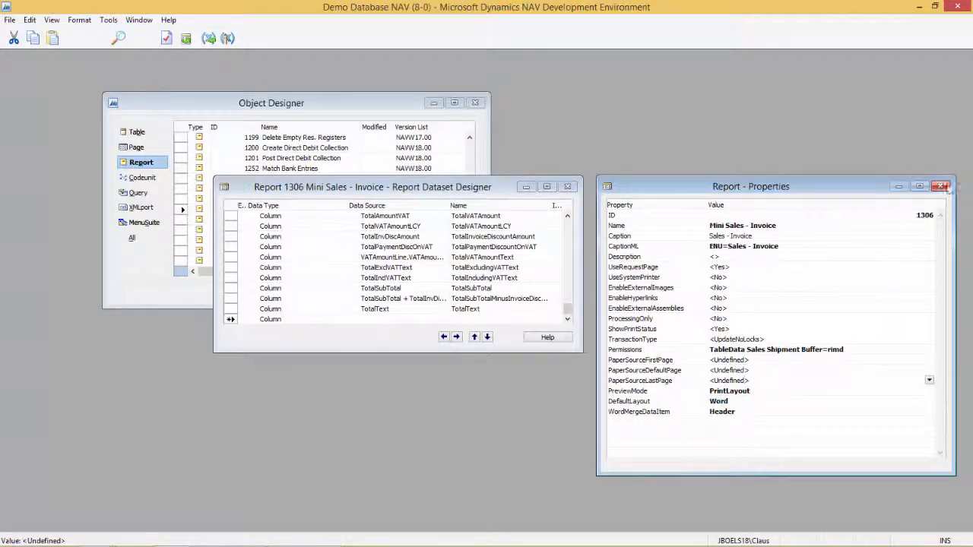
pyautogui.click(941, 186)
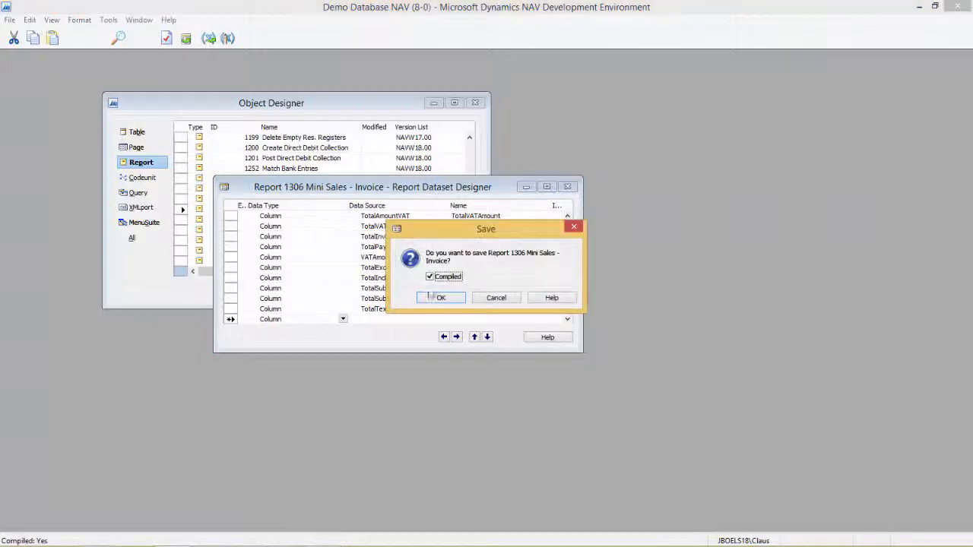
pyautogui.click(441, 298)
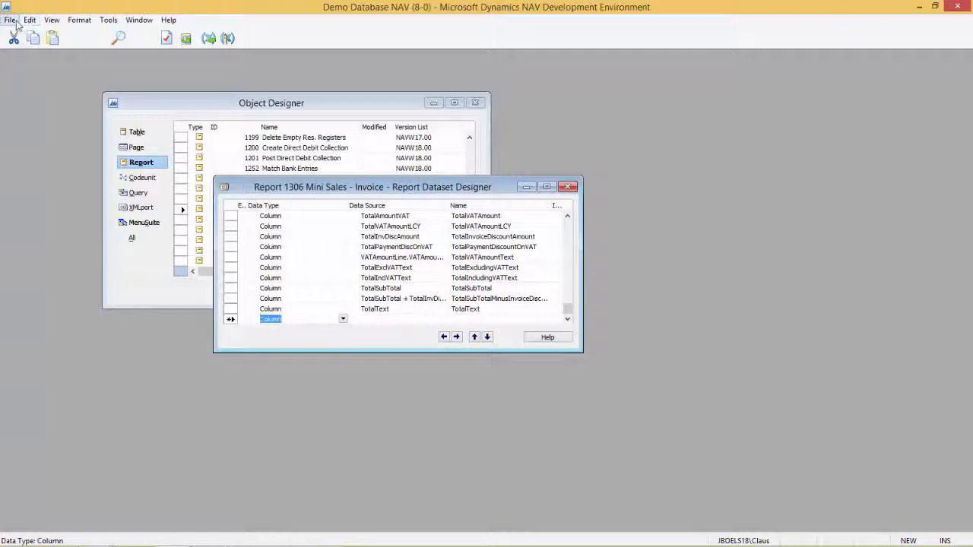
pyautogui.moveTo(171, 216)
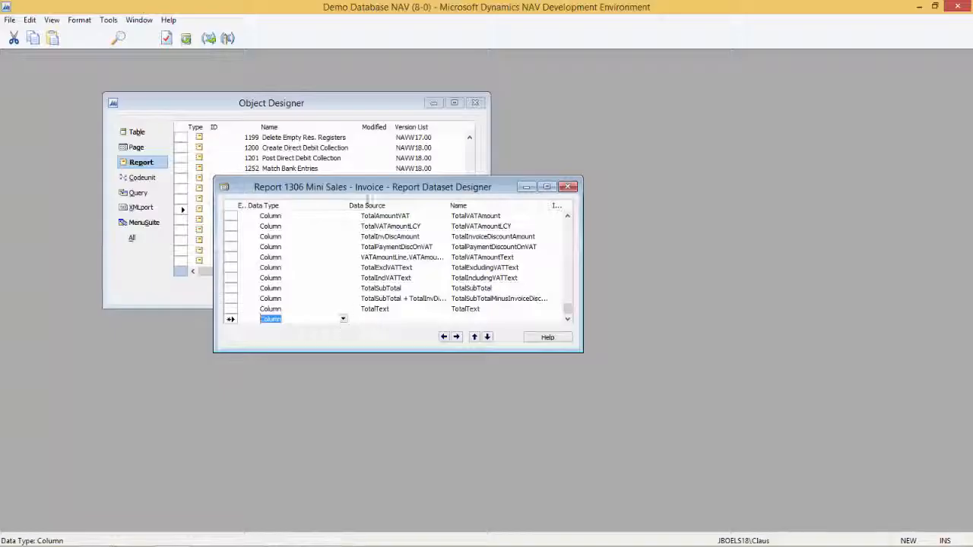
# - Switch to the NAV client and open the exported Sales - Invoice.pdf
pyautogui.click(10, 20)
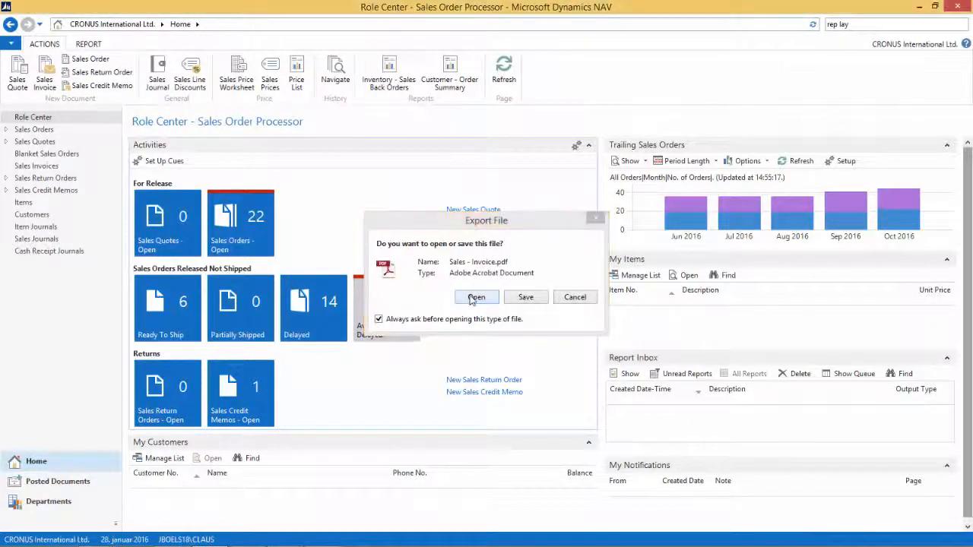
pyautogui.click(476, 297)
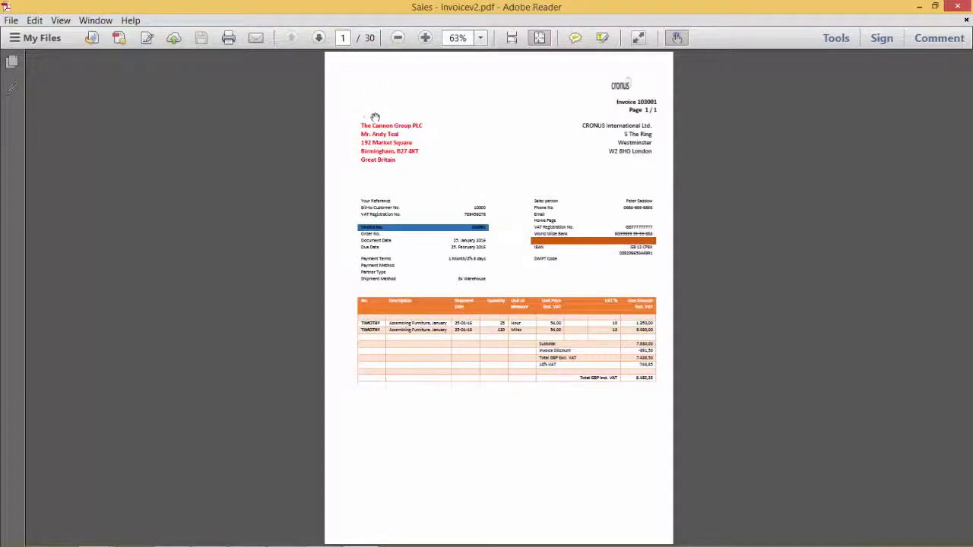
pyautogui.moveTo(388, 143)
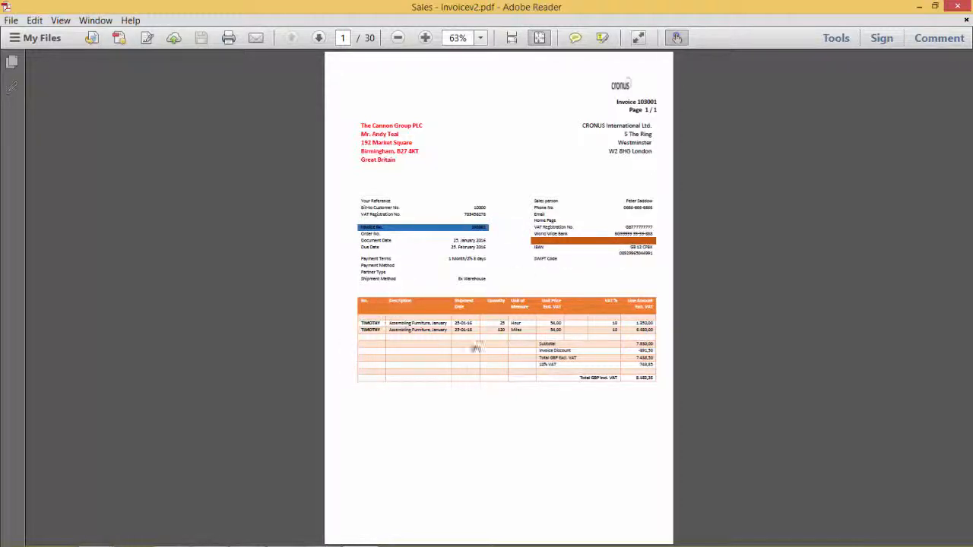
pyautogui.moveTo(486, 337)
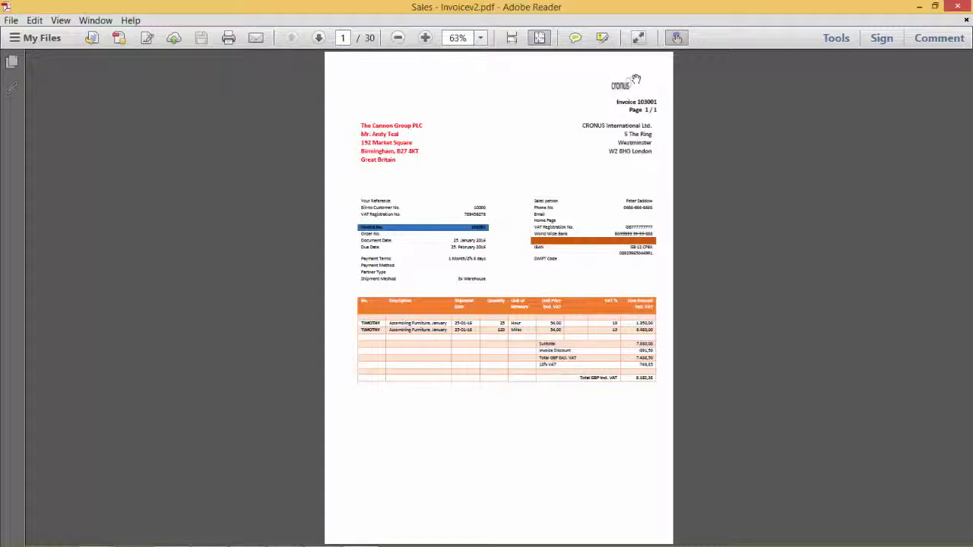
pyautogui.moveTo(751, 125)
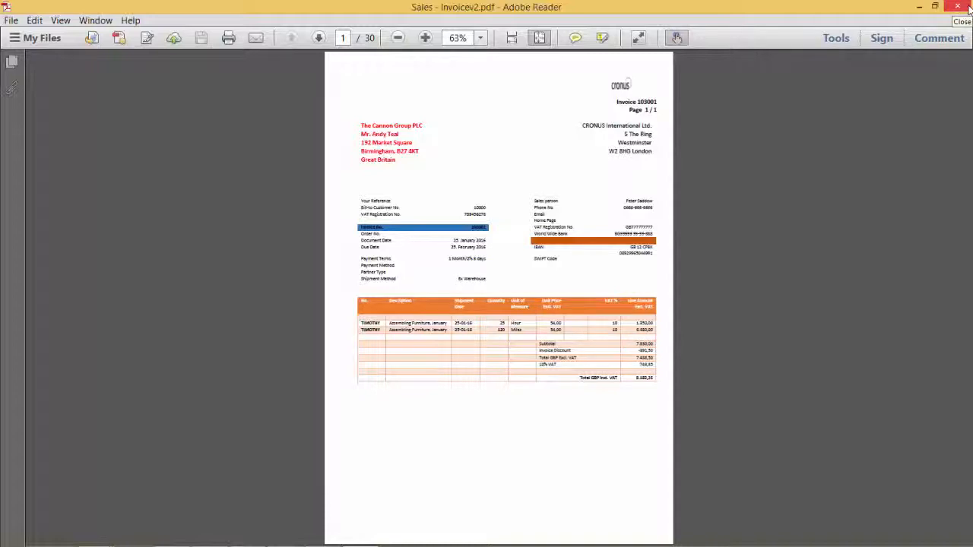
pyautogui.moveTo(966, 6)
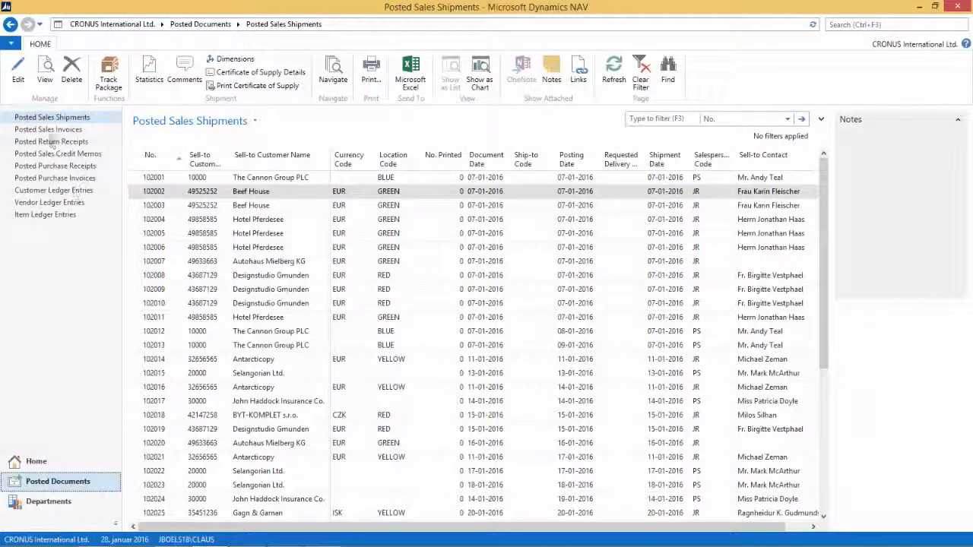
# - Print posted sales invoice 103003 from Posted Sales Invoices and scroll through the PDF
pyautogui.click(49, 129)
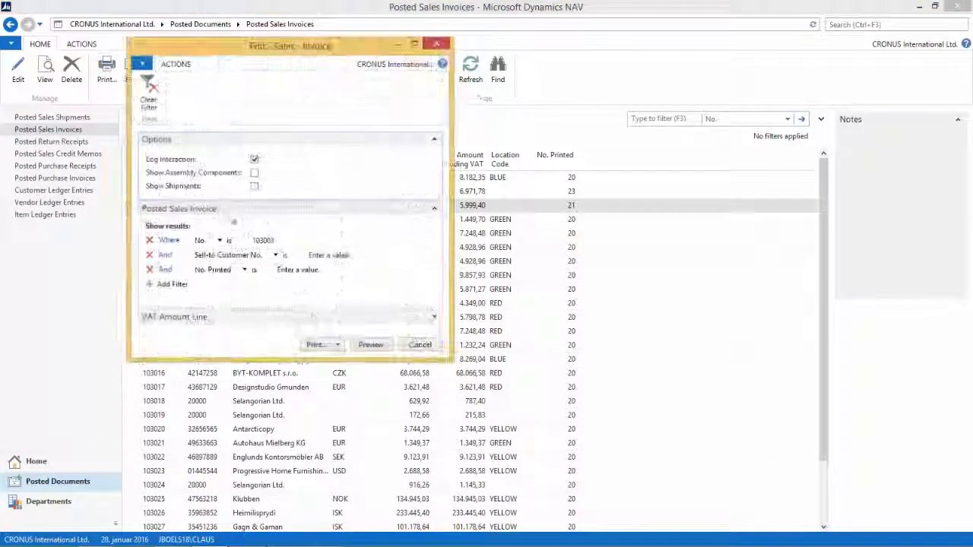
pyautogui.click(421, 345)
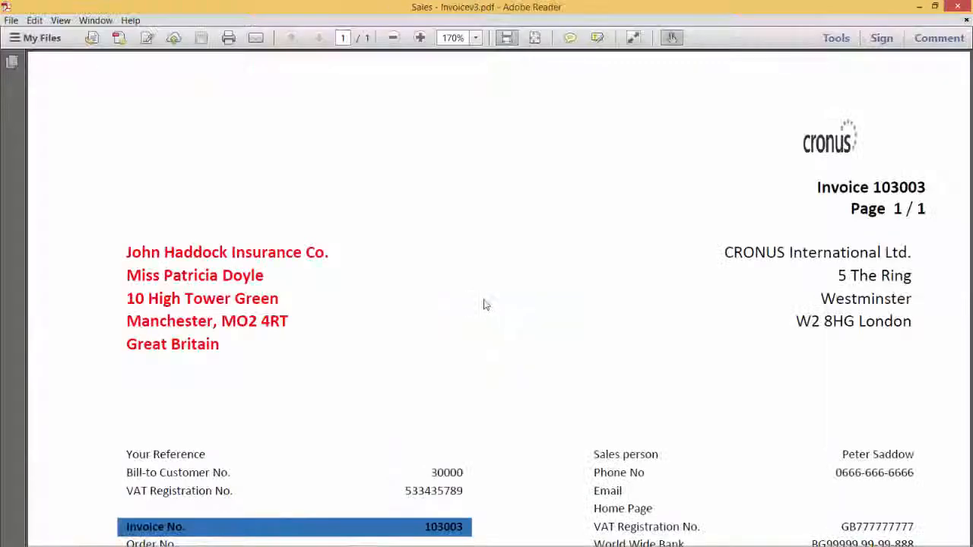
pyautogui.scroll(-3)
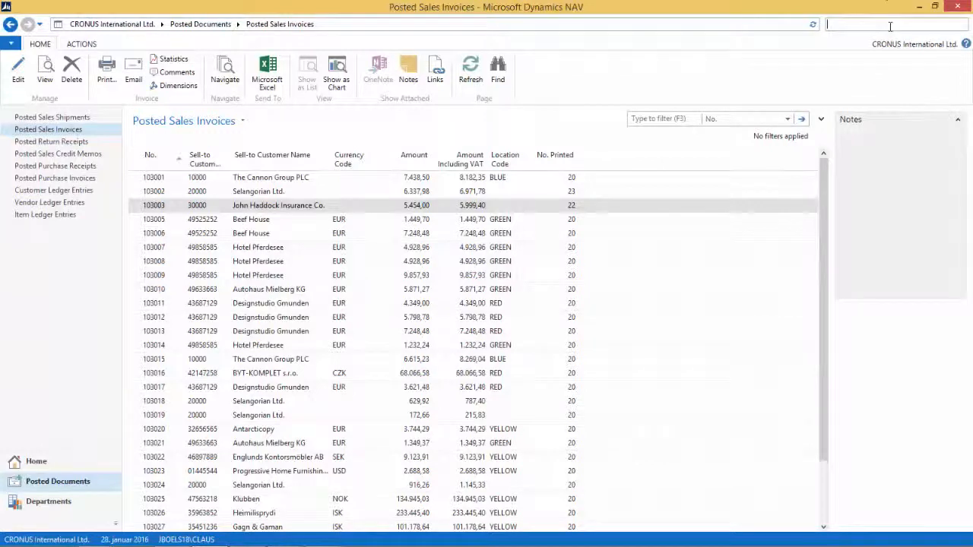
# - Open Report Layout Selection, filter to report 1306, and select RDLC (built-in)
pyautogui.write('rep lay')
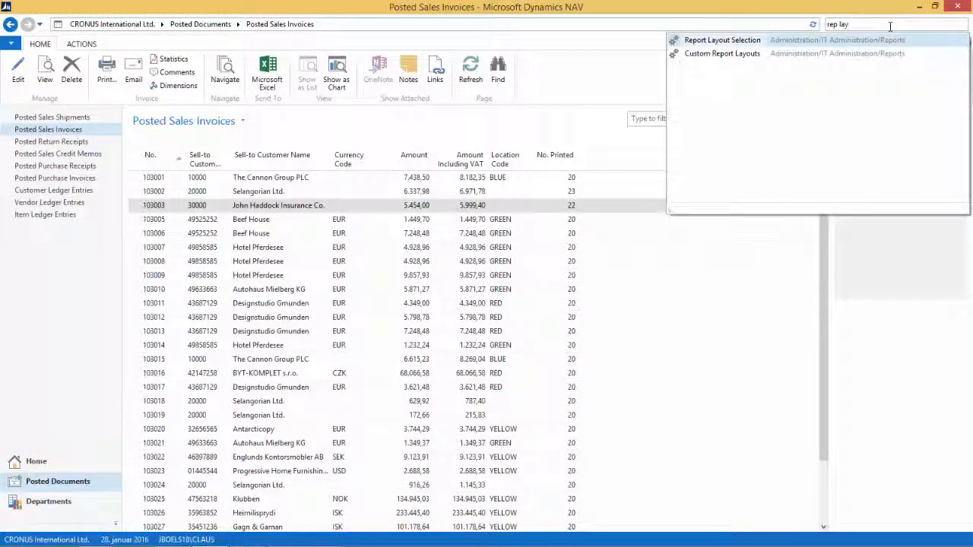
pyautogui.click(722, 40)
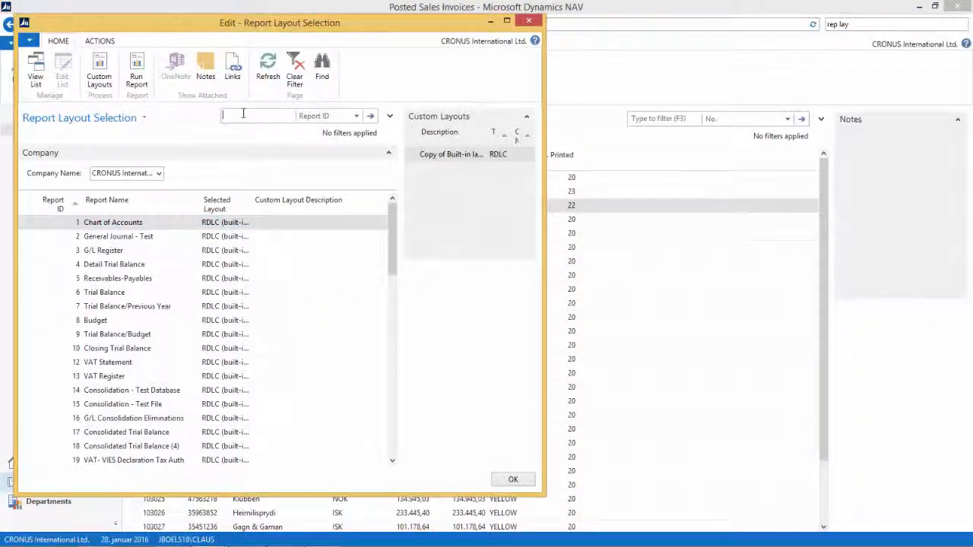
pyautogui.write('1306')
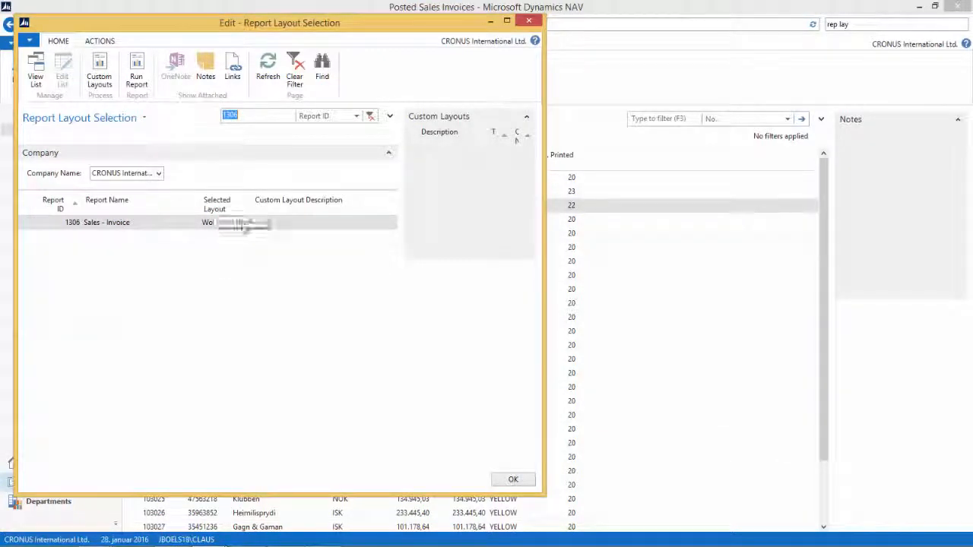
pyautogui.click(244, 222)
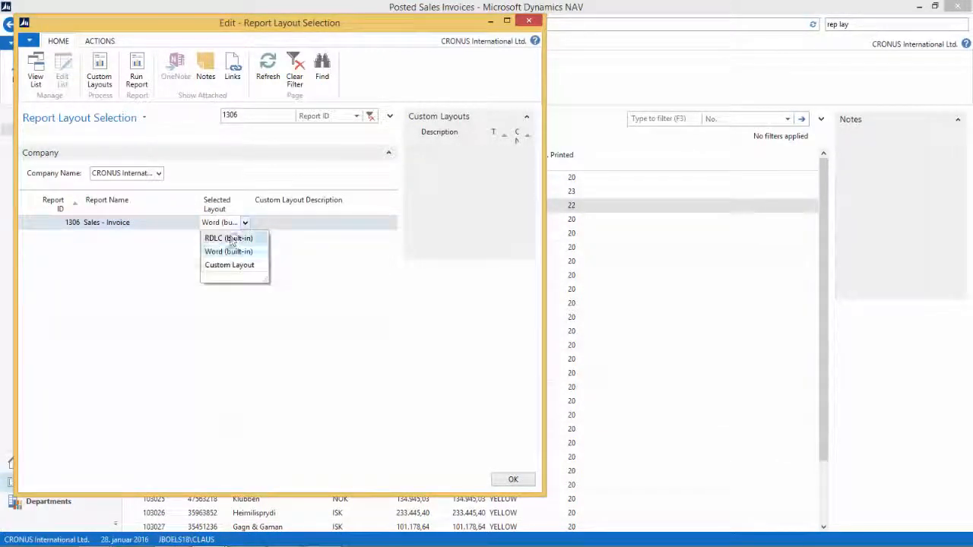
pyautogui.click(228, 252)
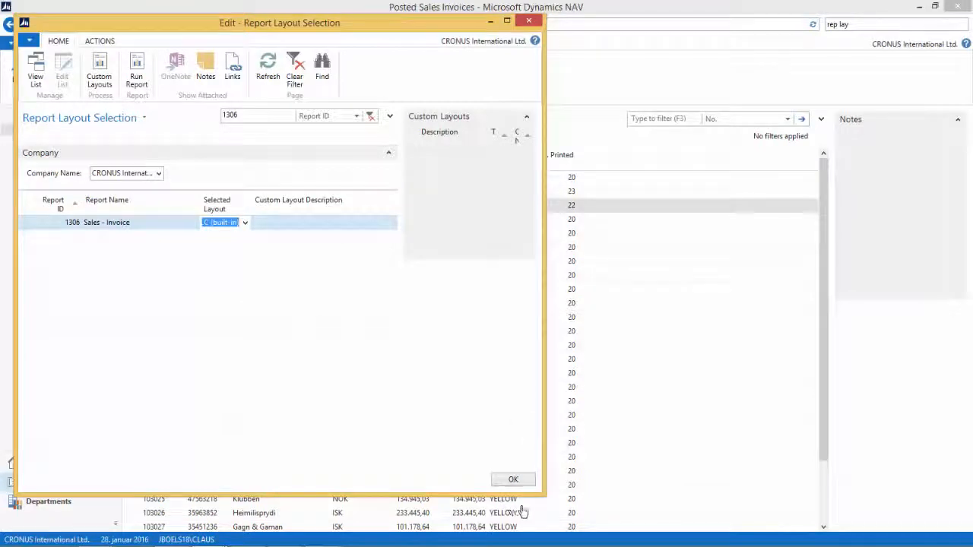
pyautogui.click(513, 479)
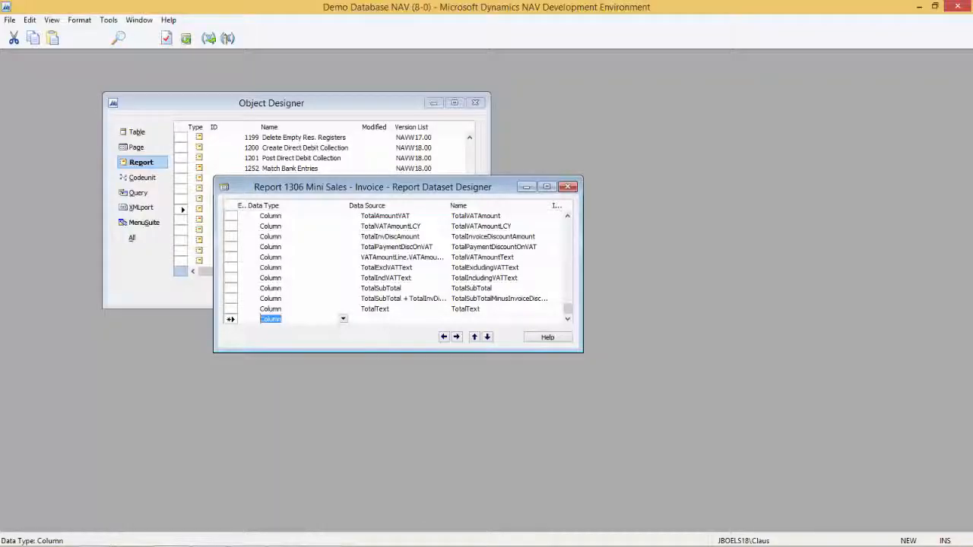
# - Switch to the NAV client and preview the Sales - Invoice report on screen
pyautogui.click(10, 20)
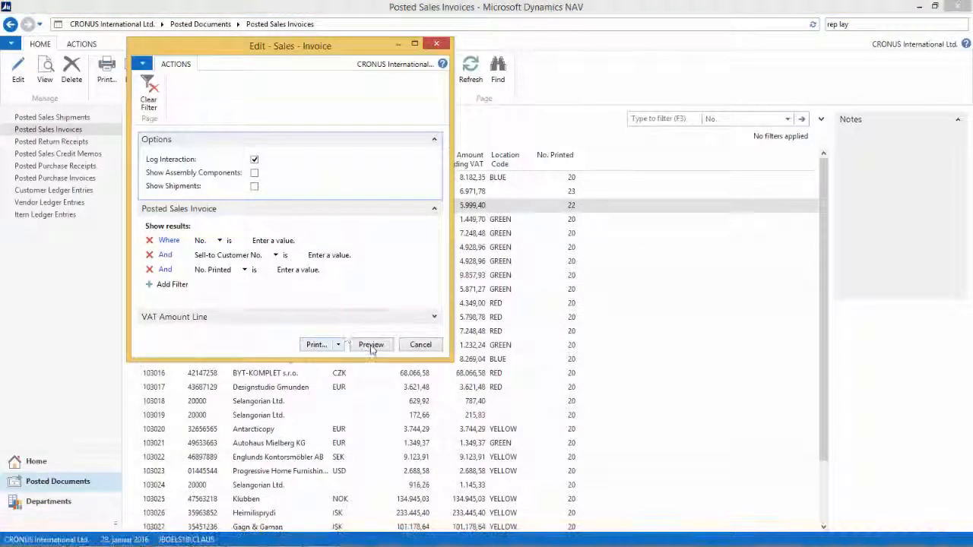
pyautogui.click(371, 344)
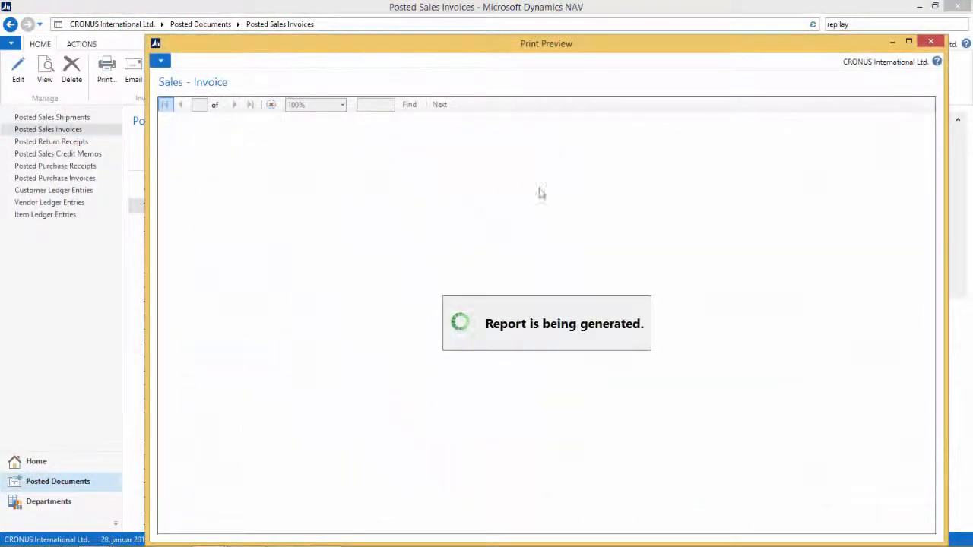